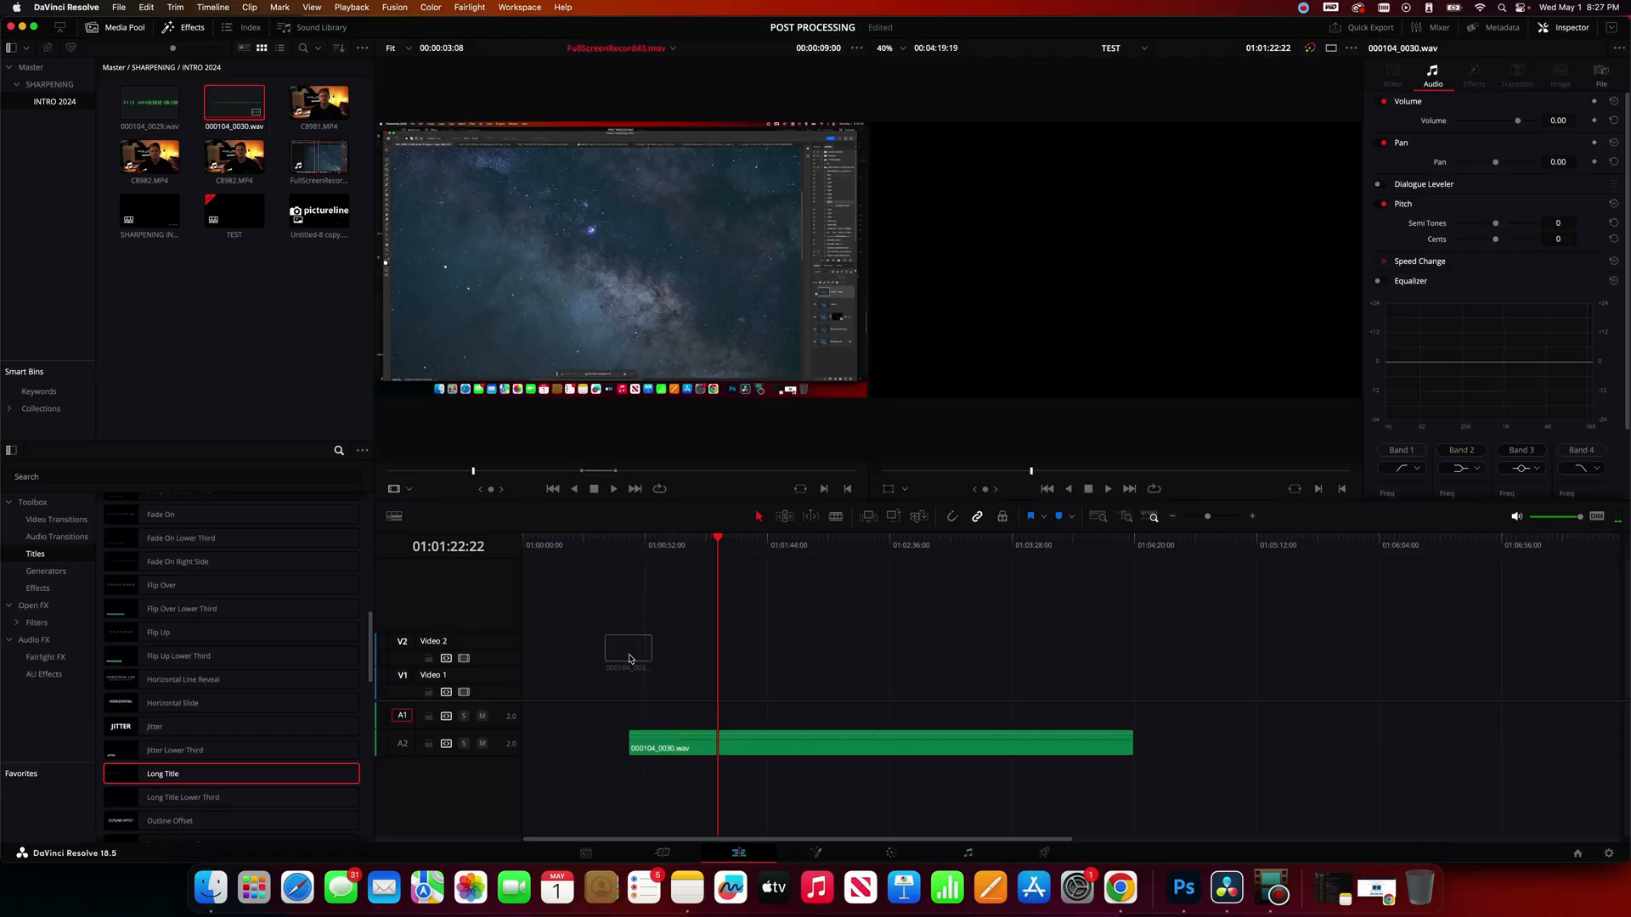
Add C8982.MP4 above the Tascam audio and auto-align both clips based on waveform.
left_click(234, 156)
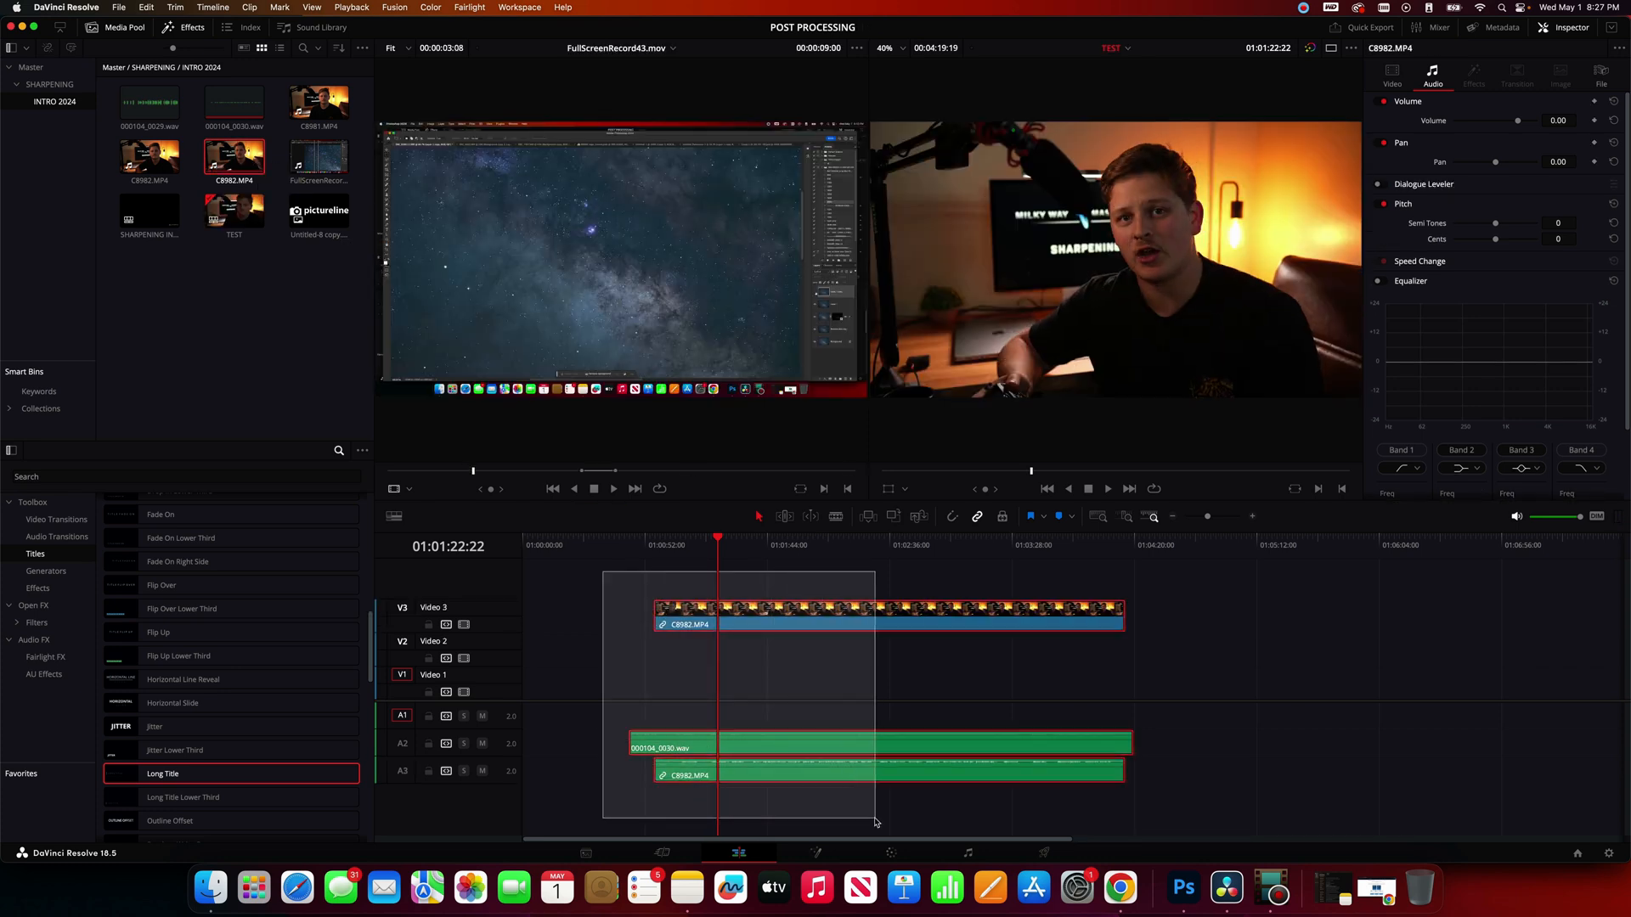
right_click(787, 612)
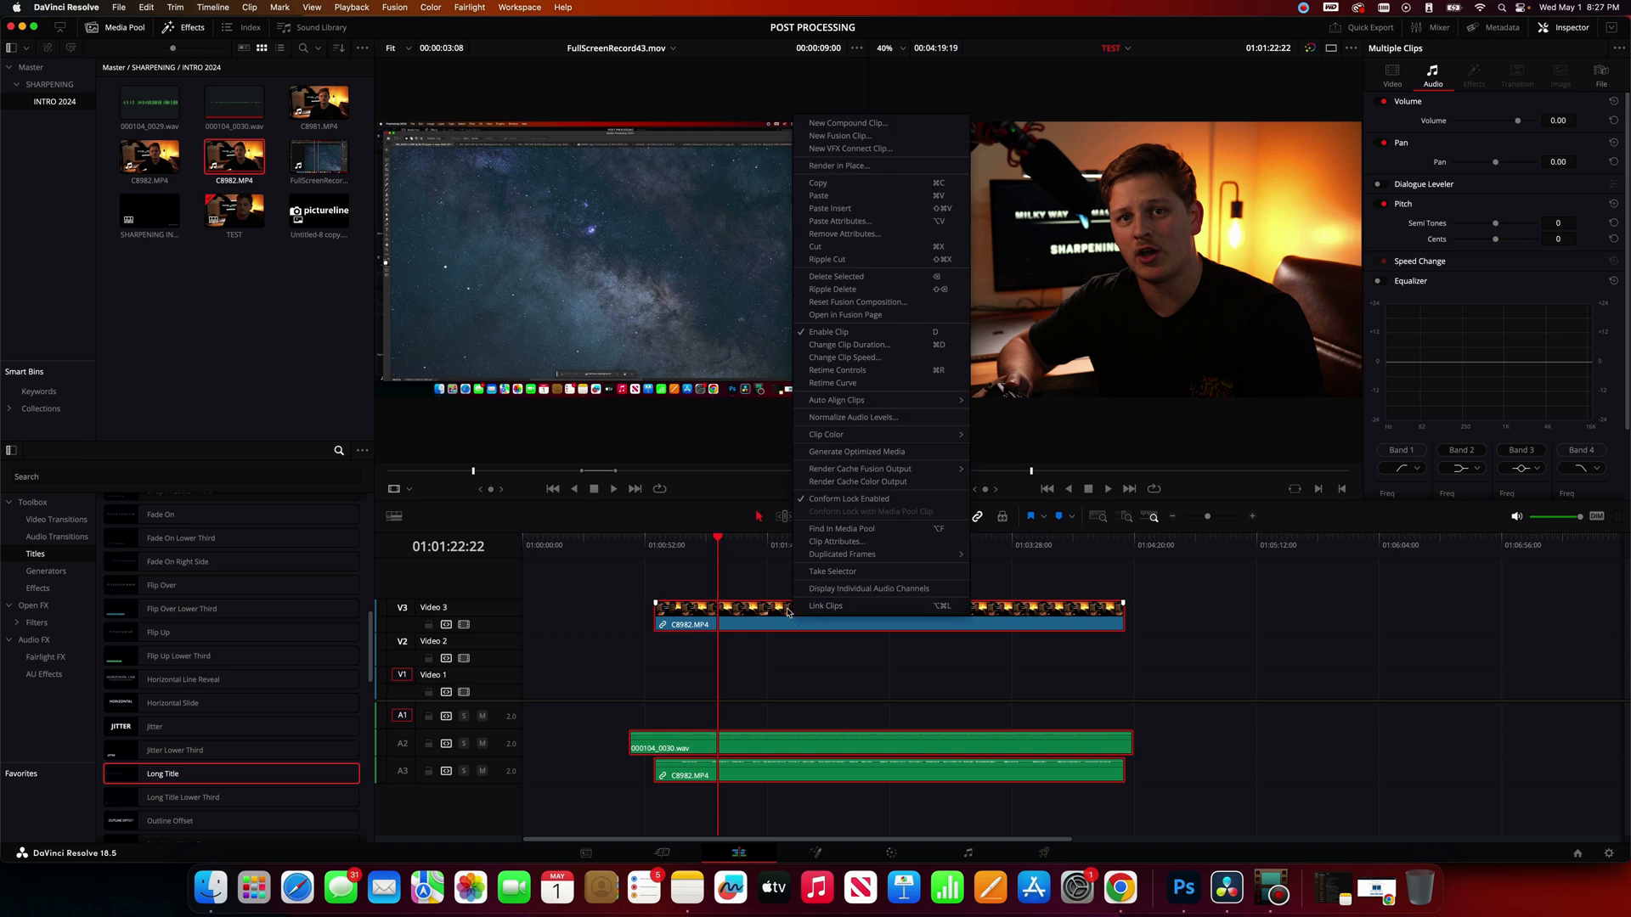
mouse_move(835, 399)
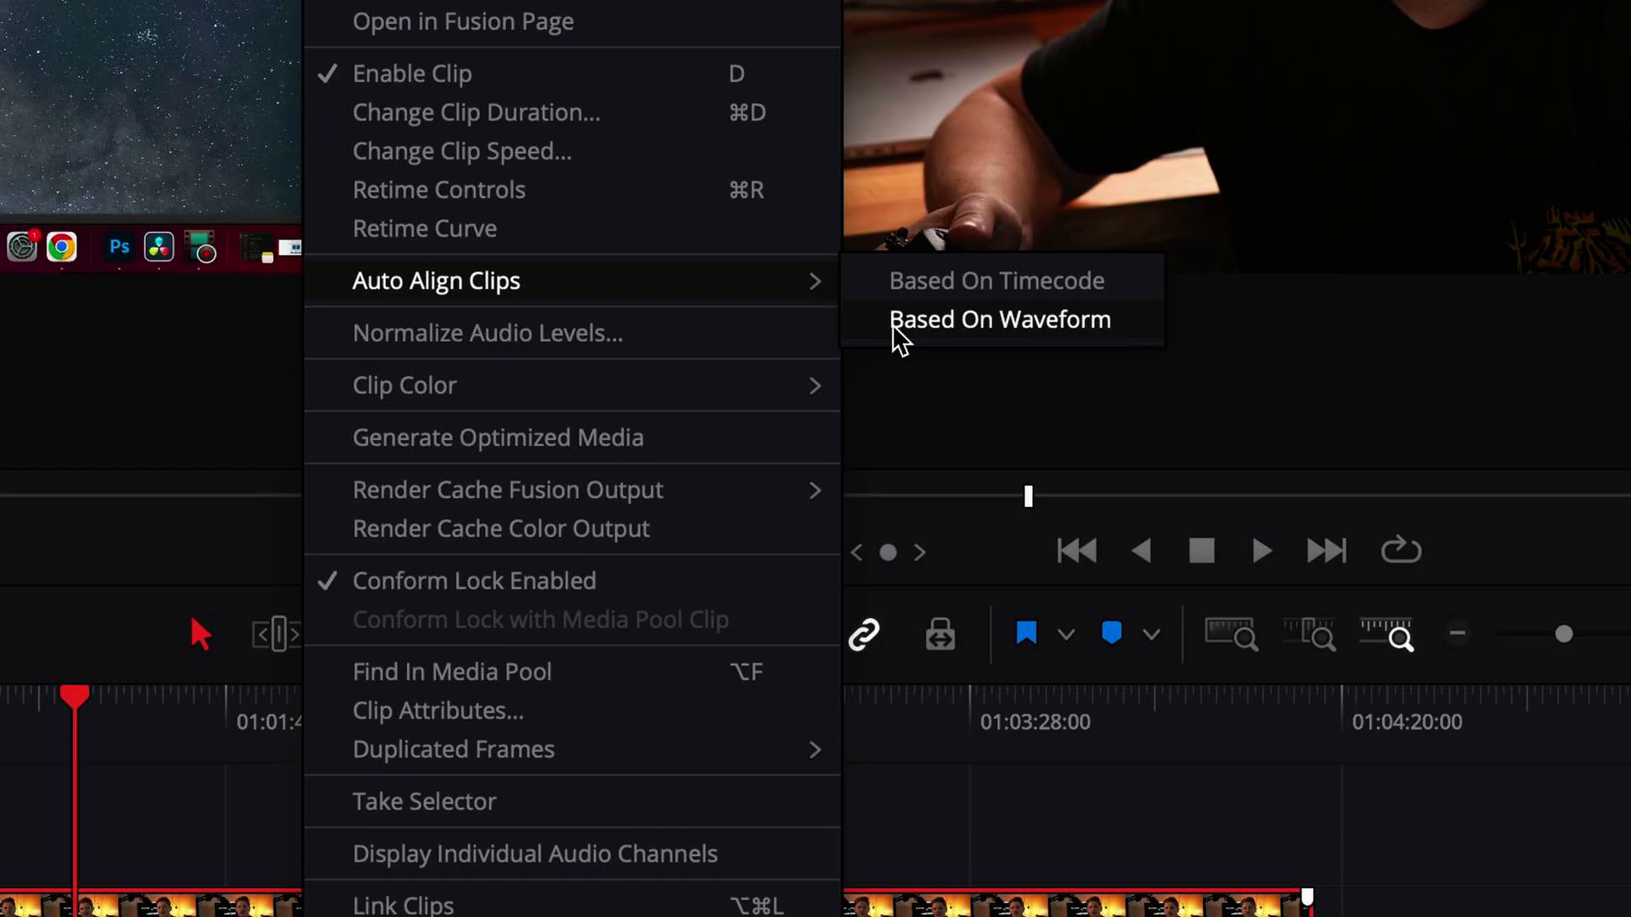
left_click(997, 319)
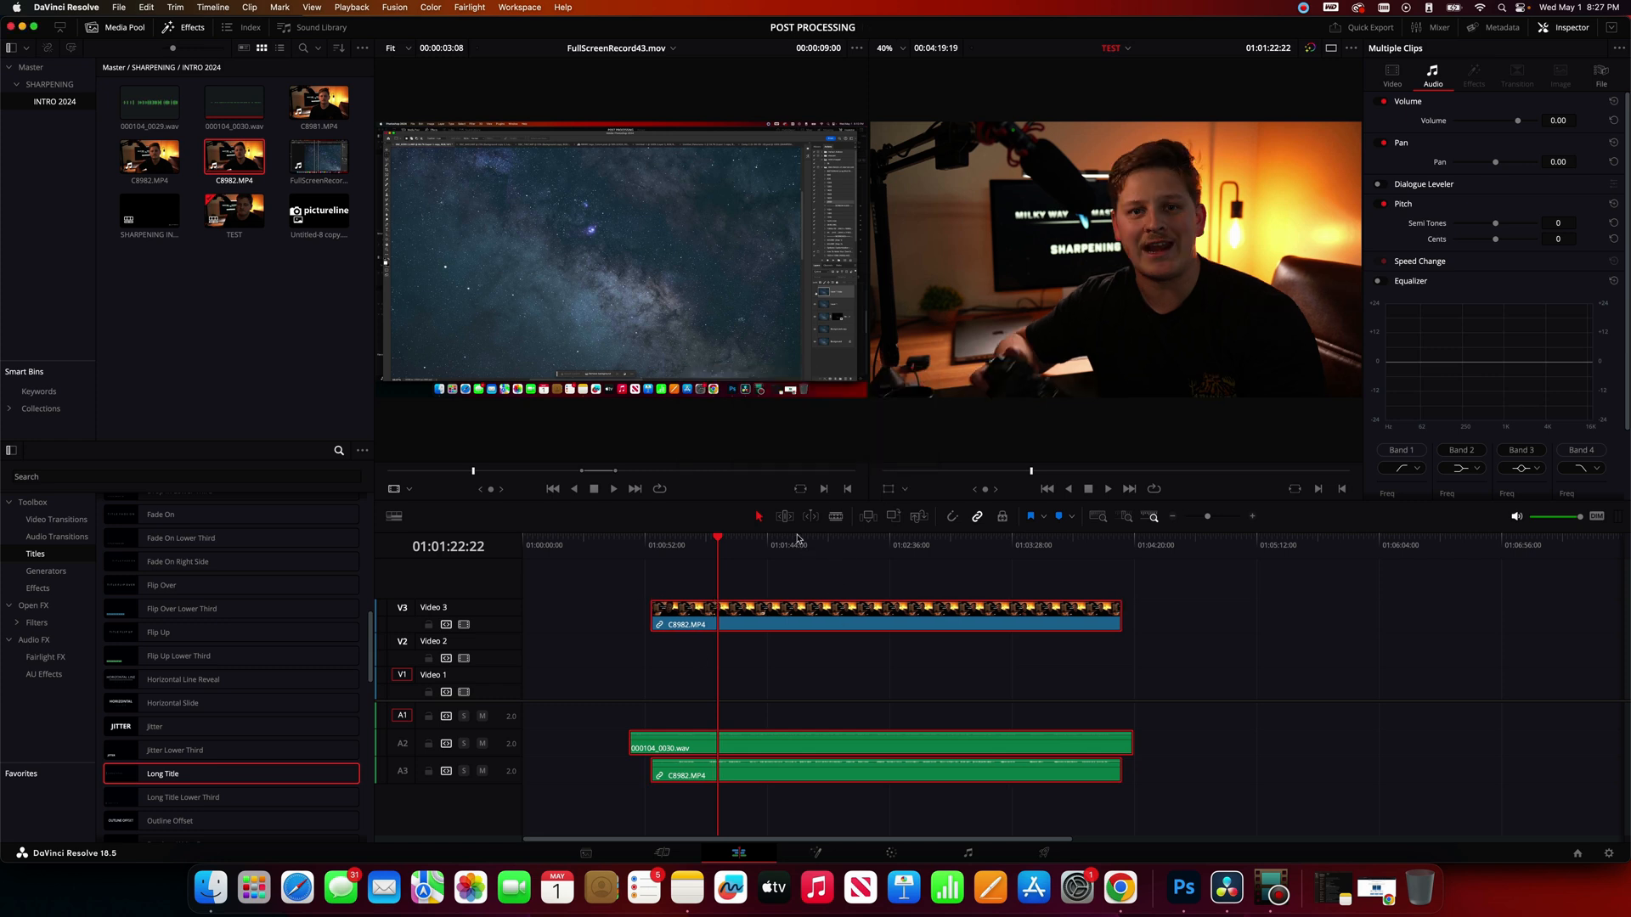
left_click(764, 545)
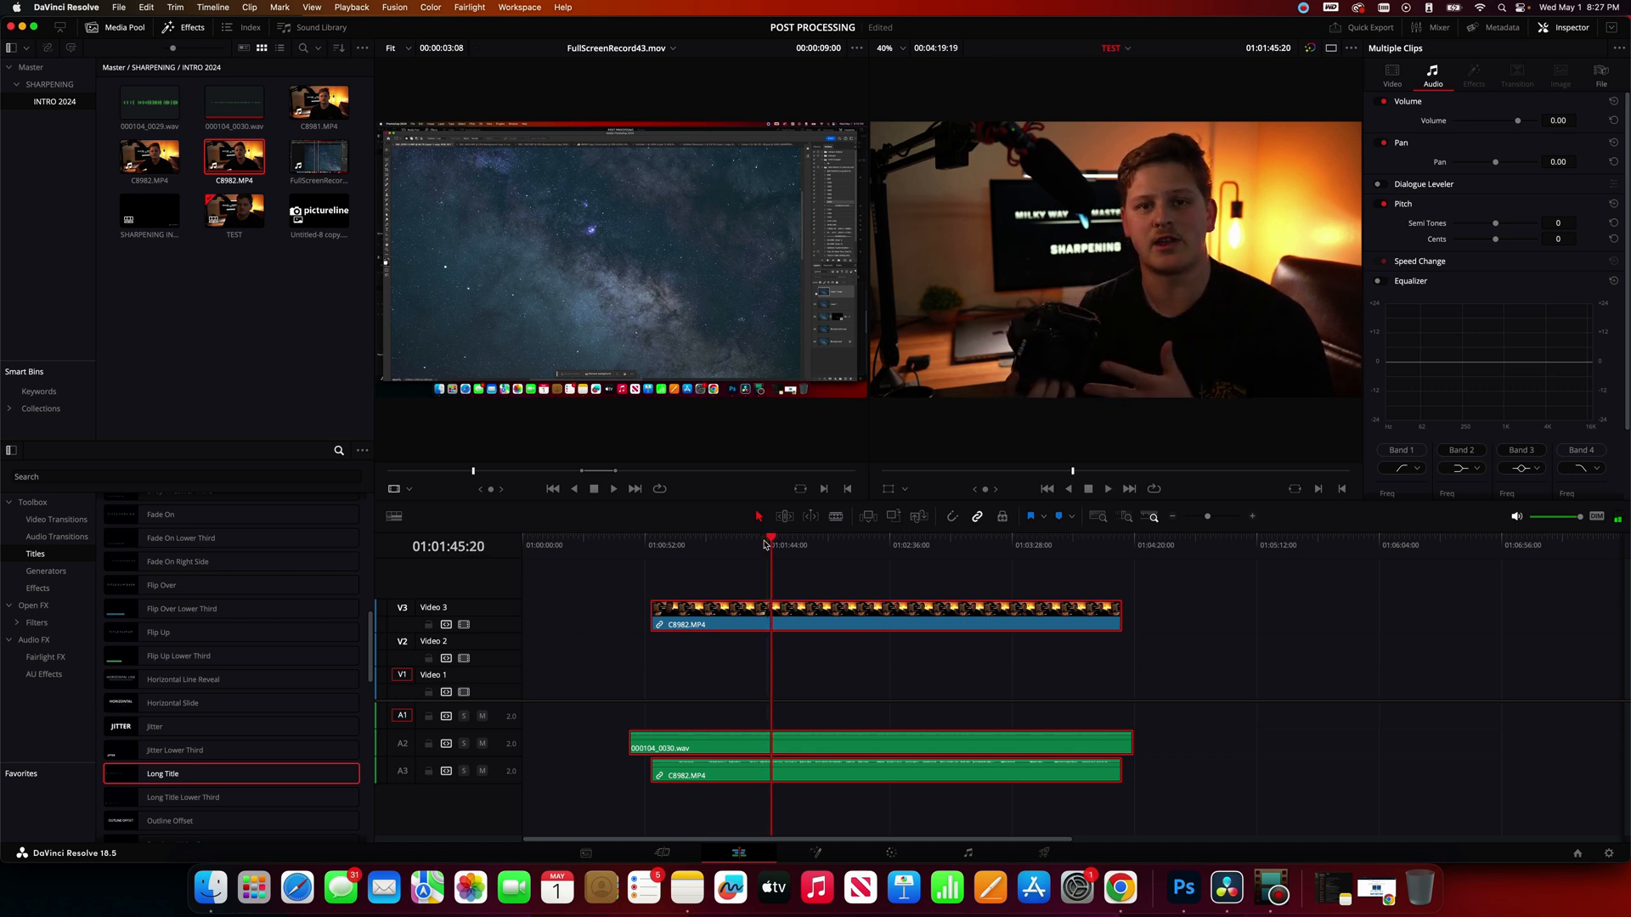
mouse_move(731, 699)
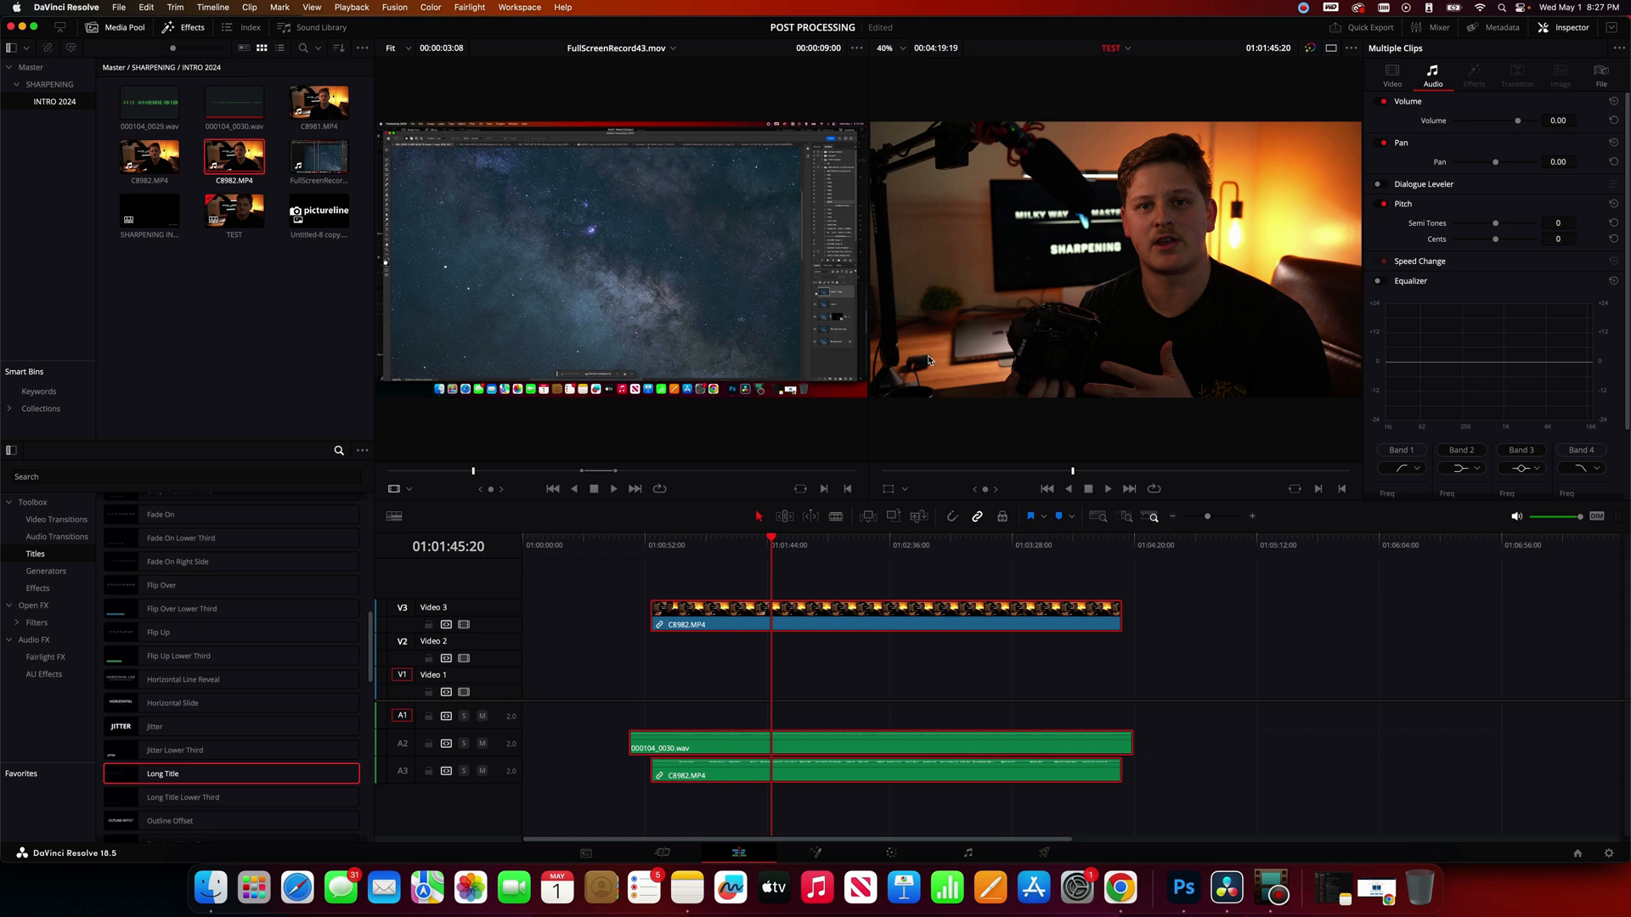
mouse_move(1006, 133)
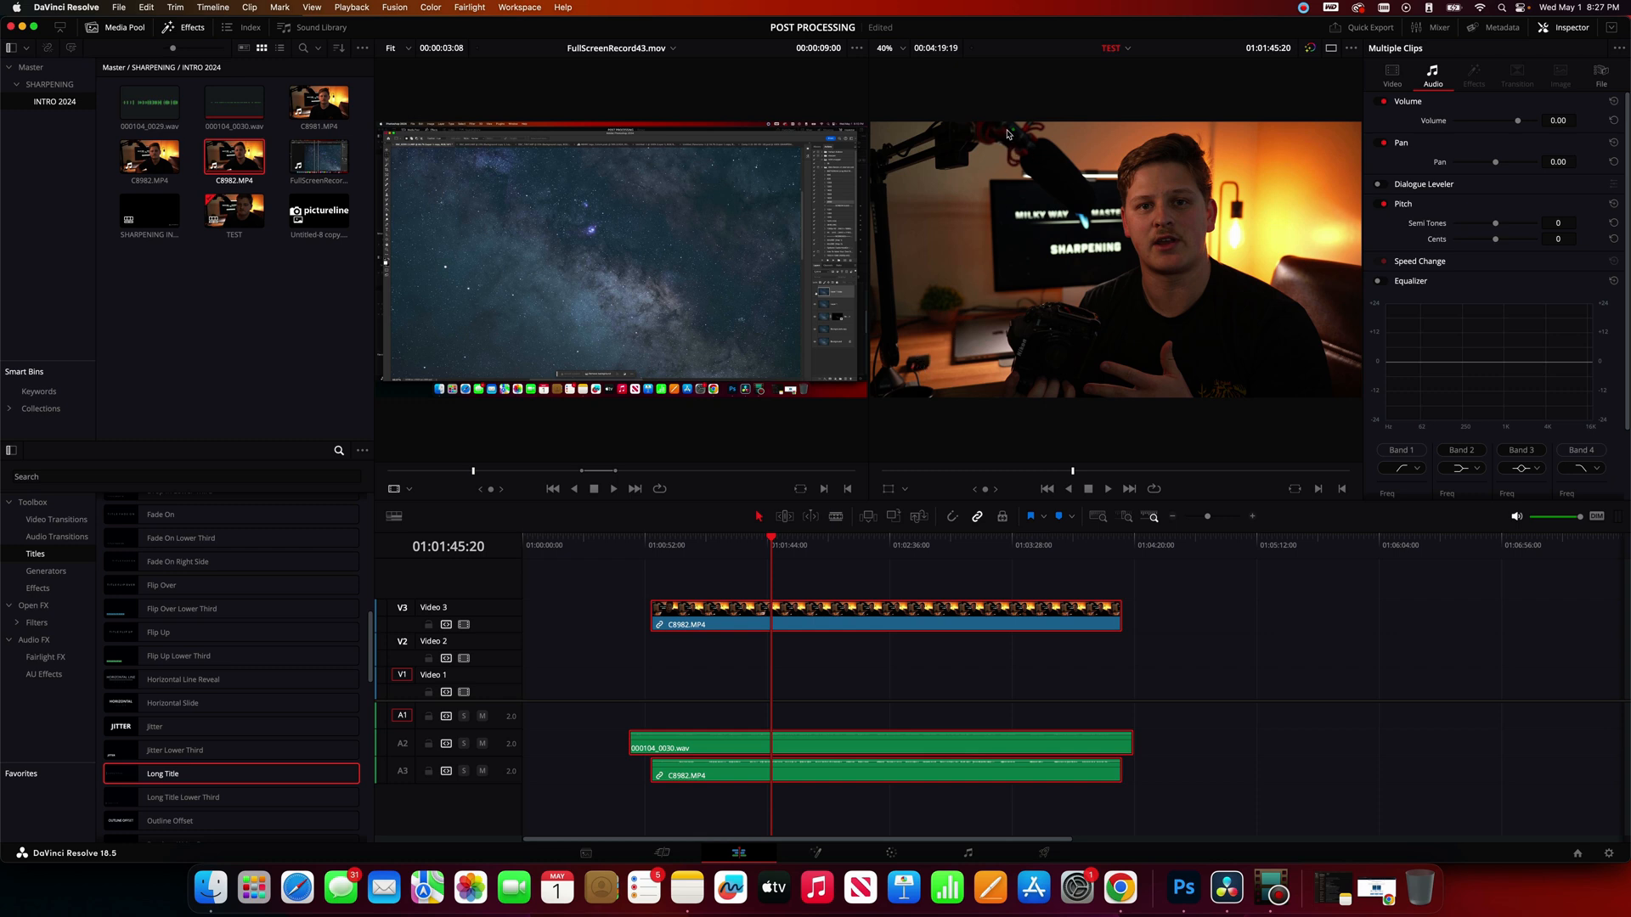
mouse_move(1161, 307)
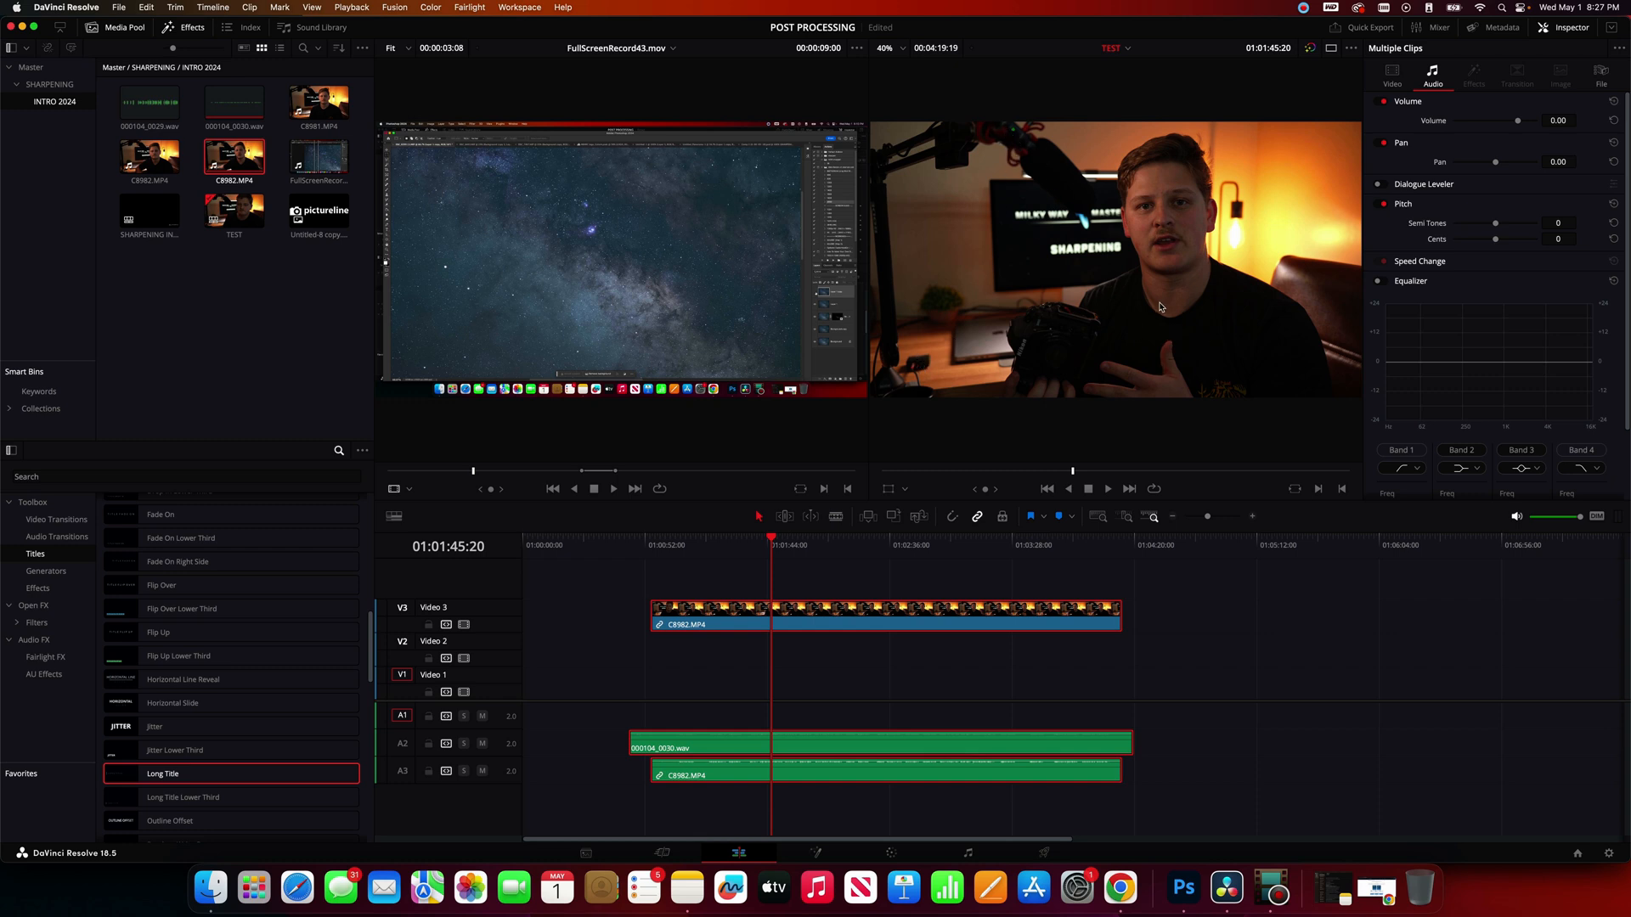
mouse_move(853, 555)
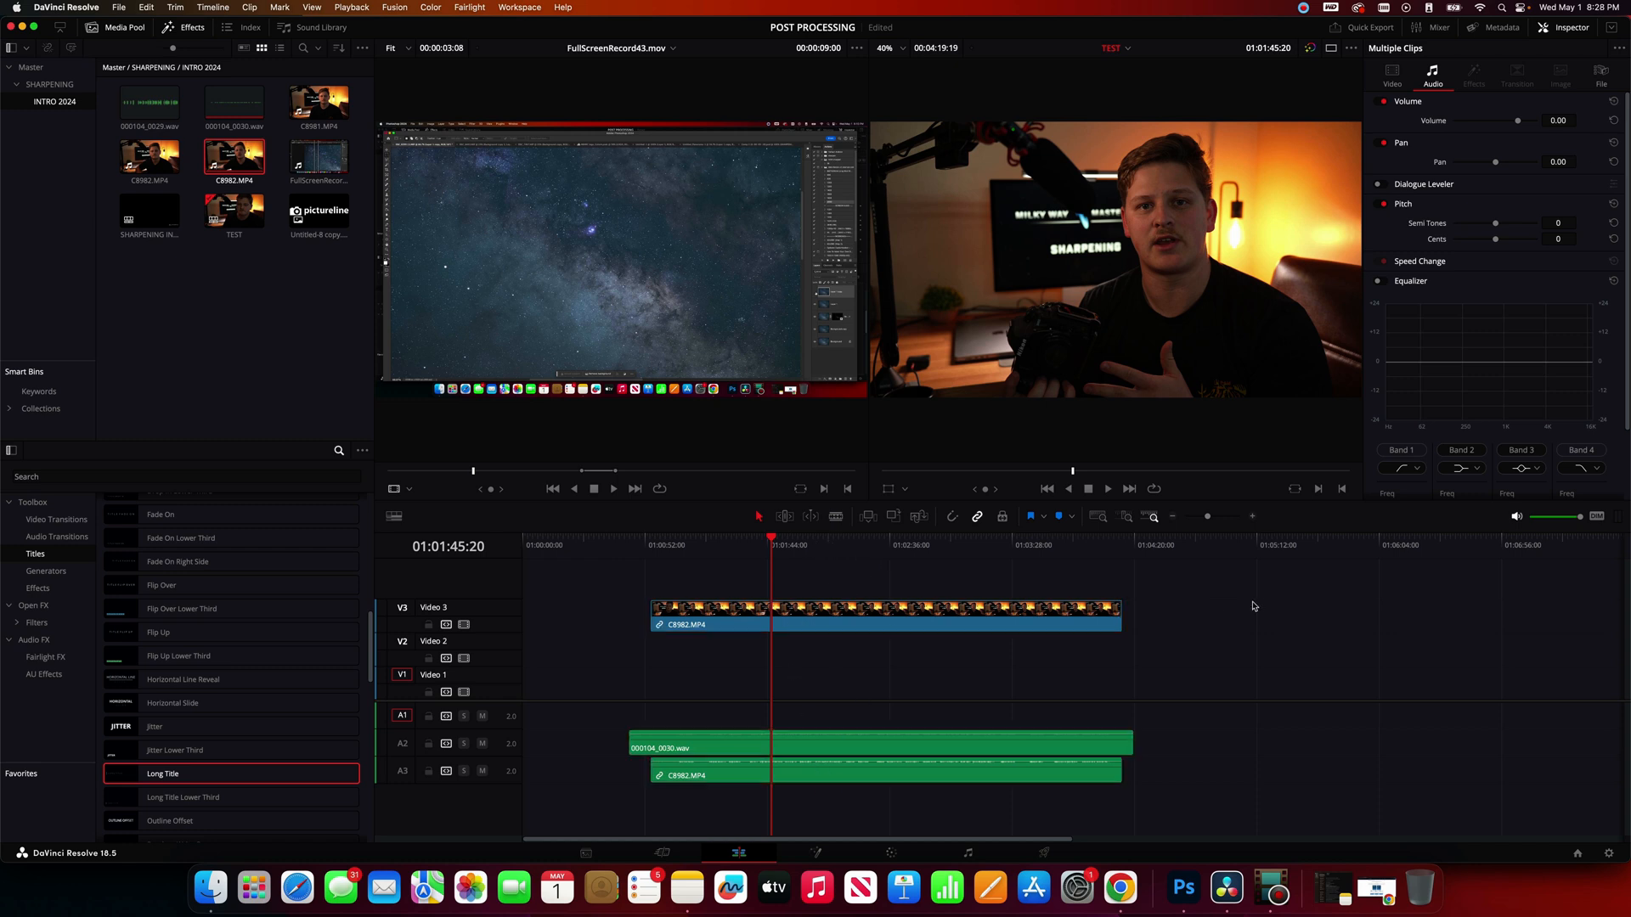
Untick Link Clips on C8982.MP4 to separate its video from the camera audio.
left_click(916, 609)
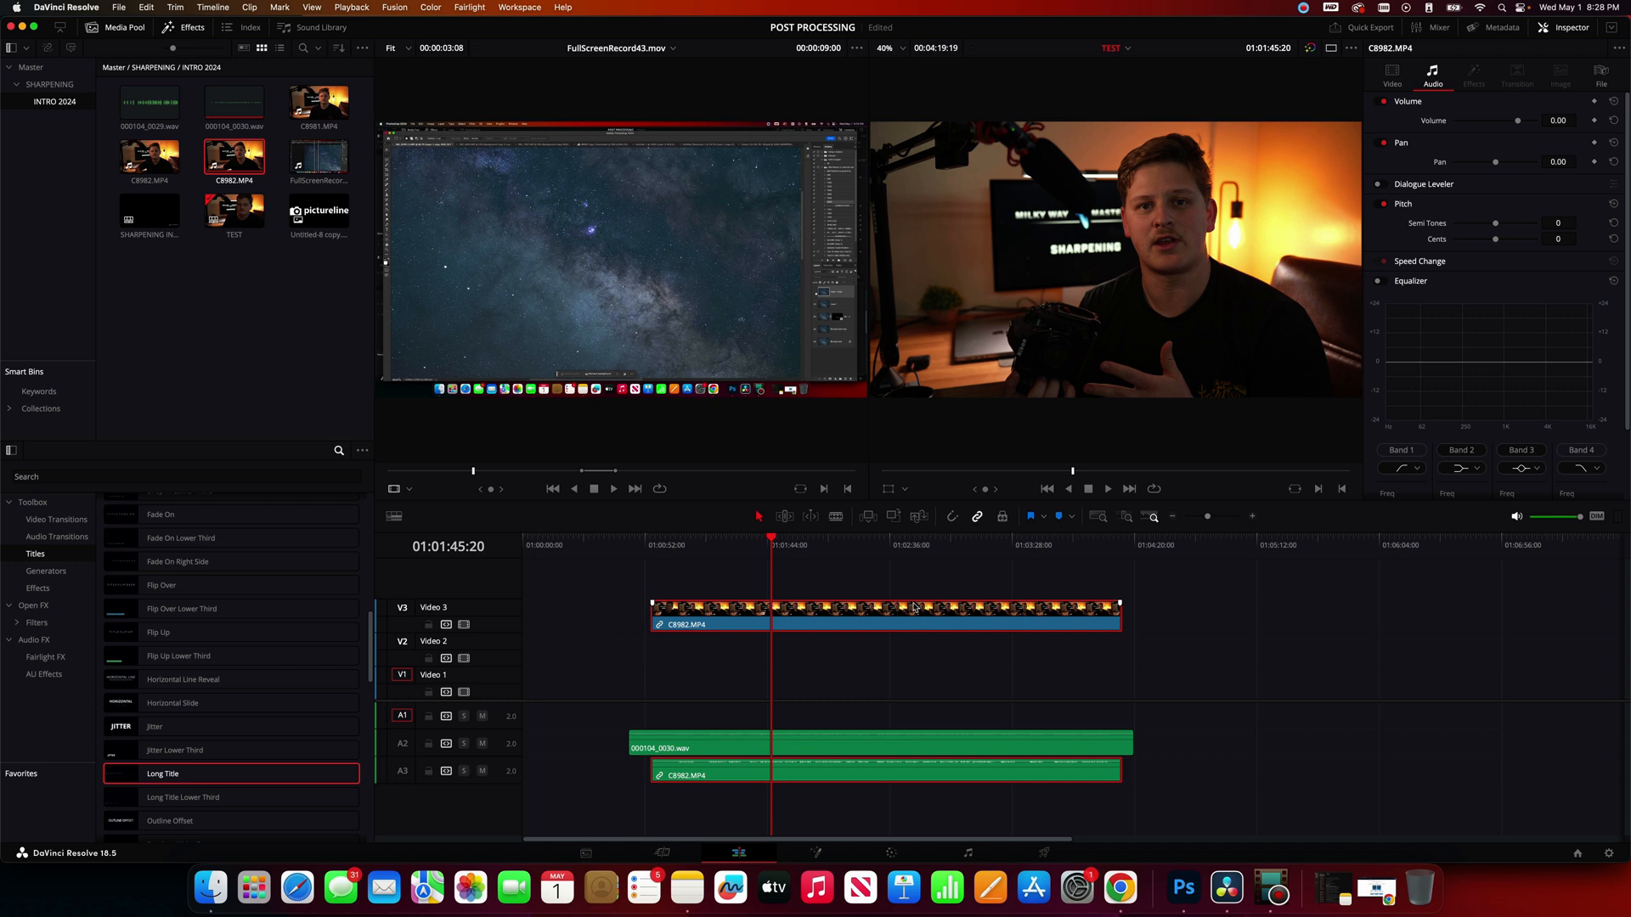
mouse_move(851, 590)
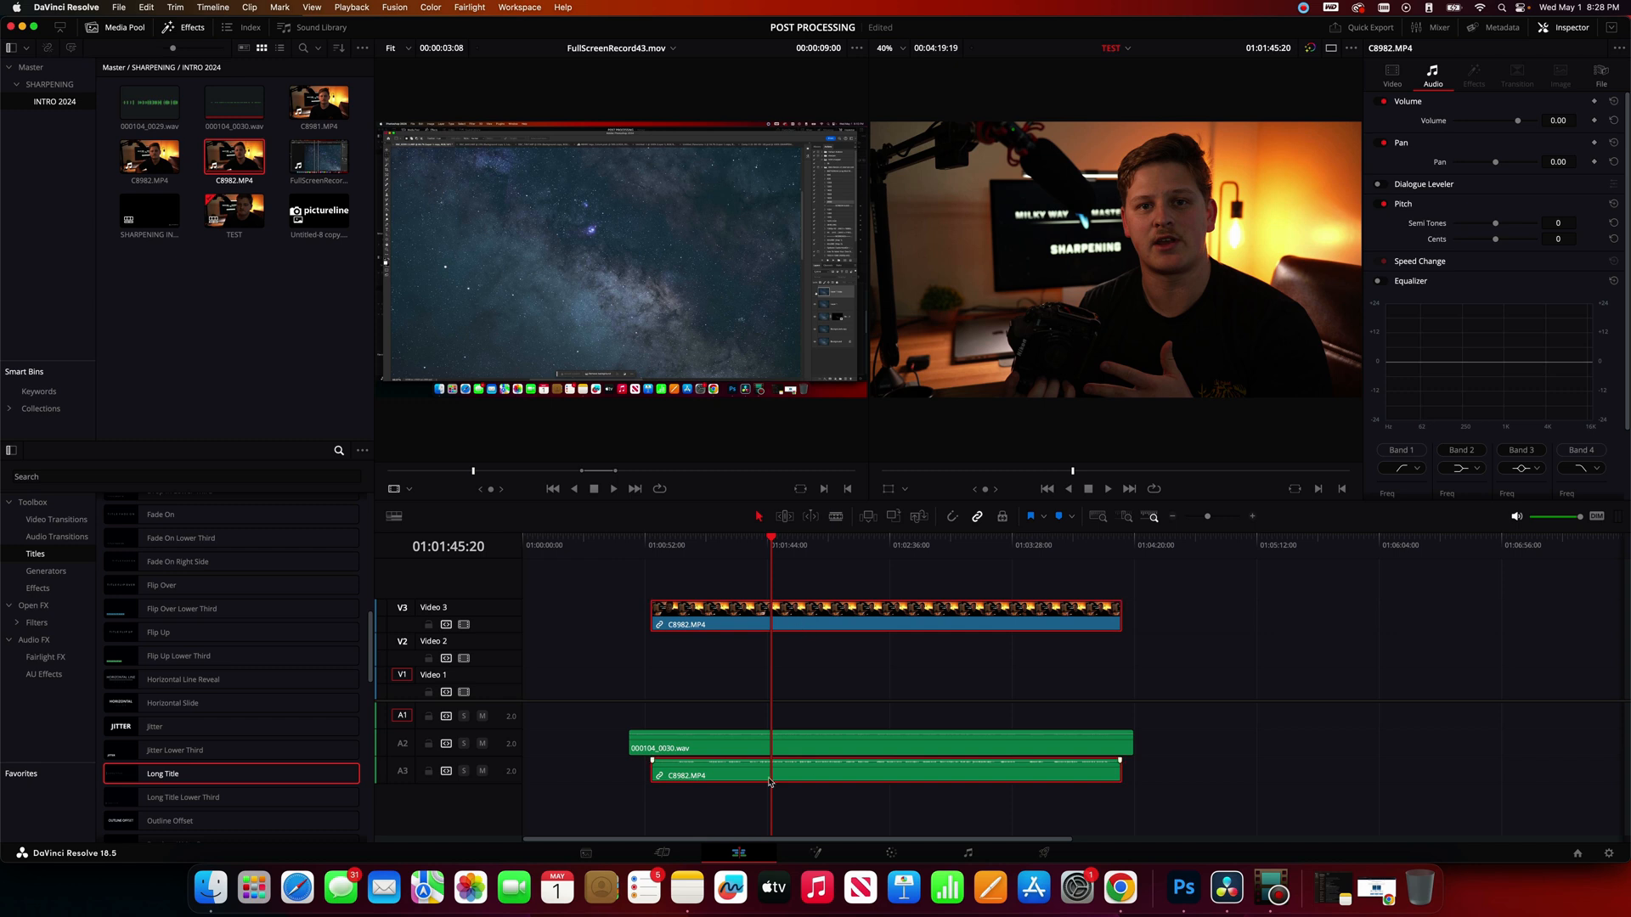
right_click(812, 616)
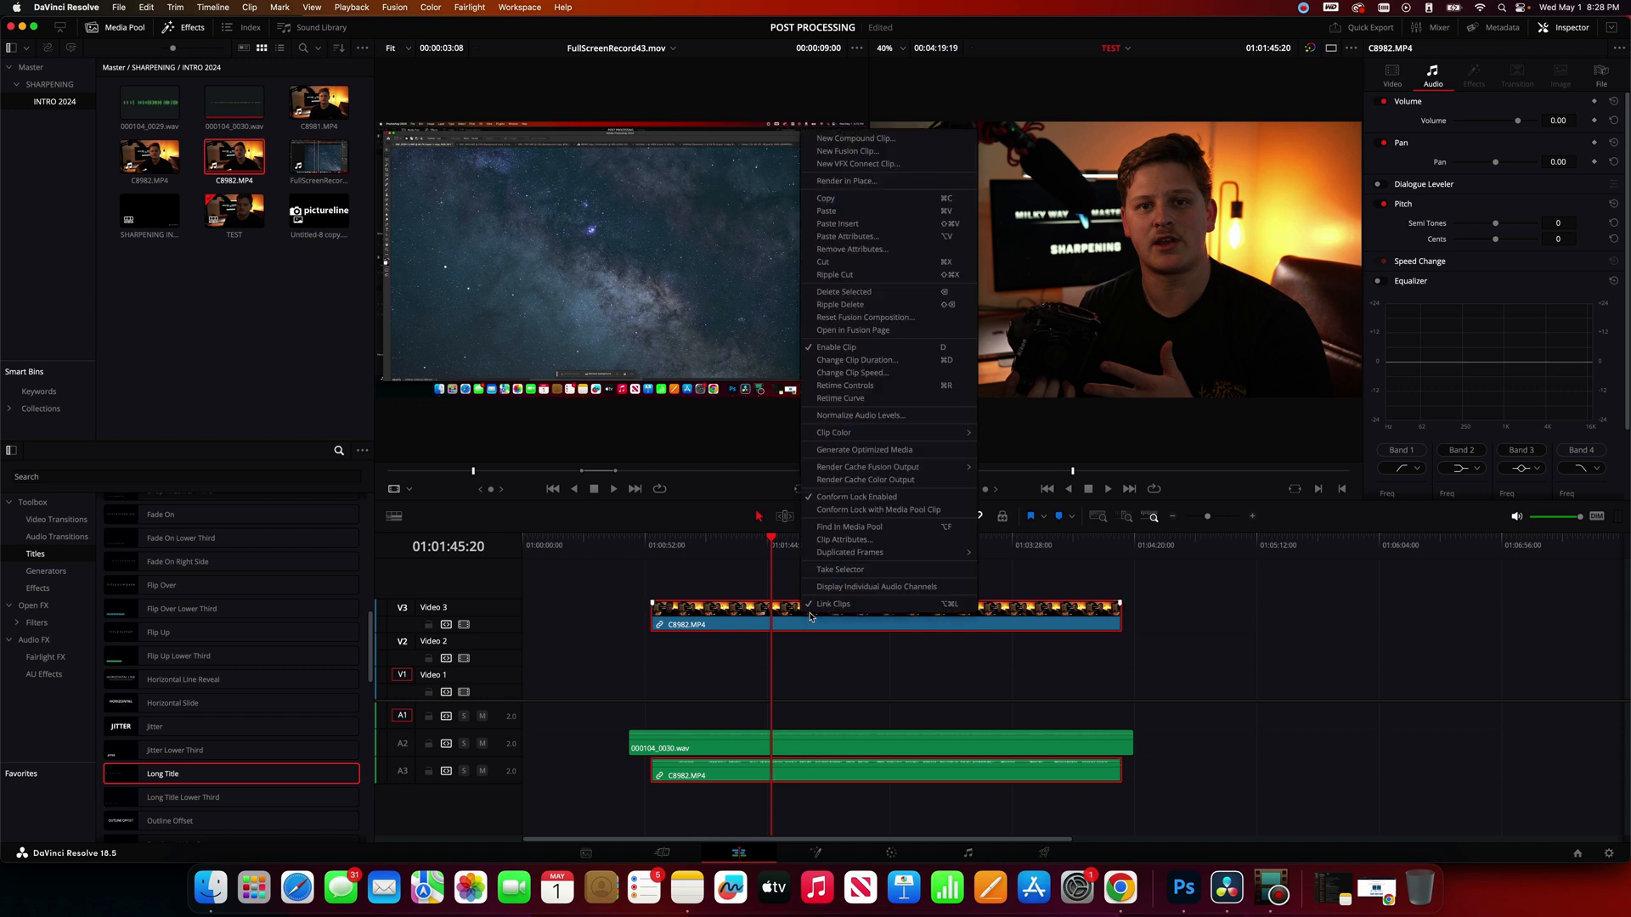
mouse_move(832, 604)
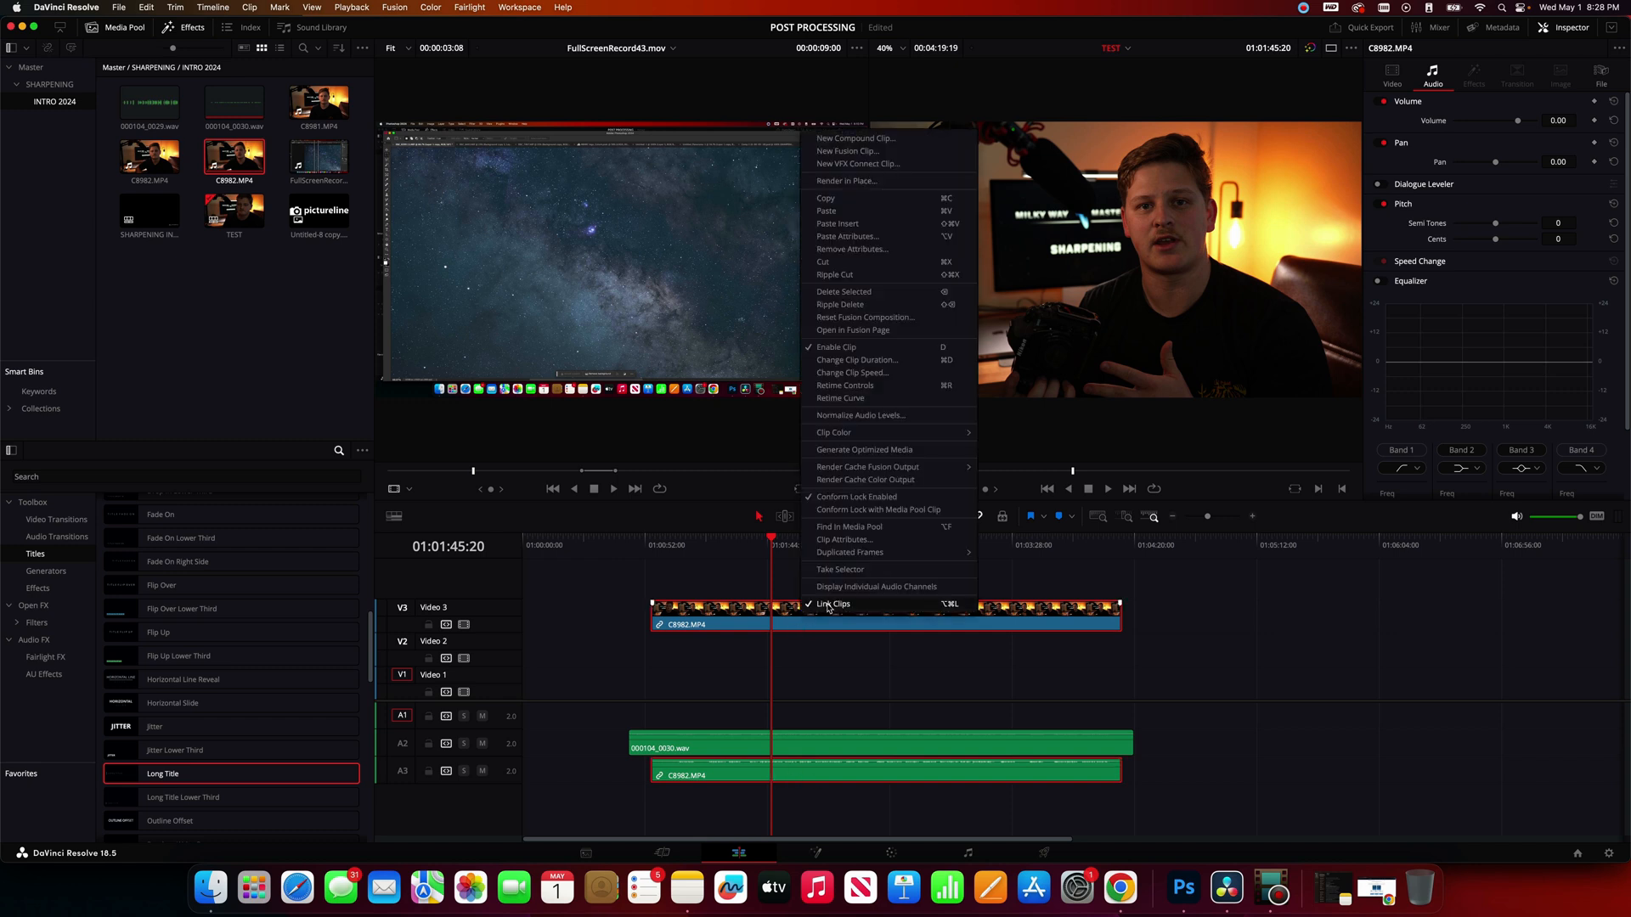
left_click(1201, 650)
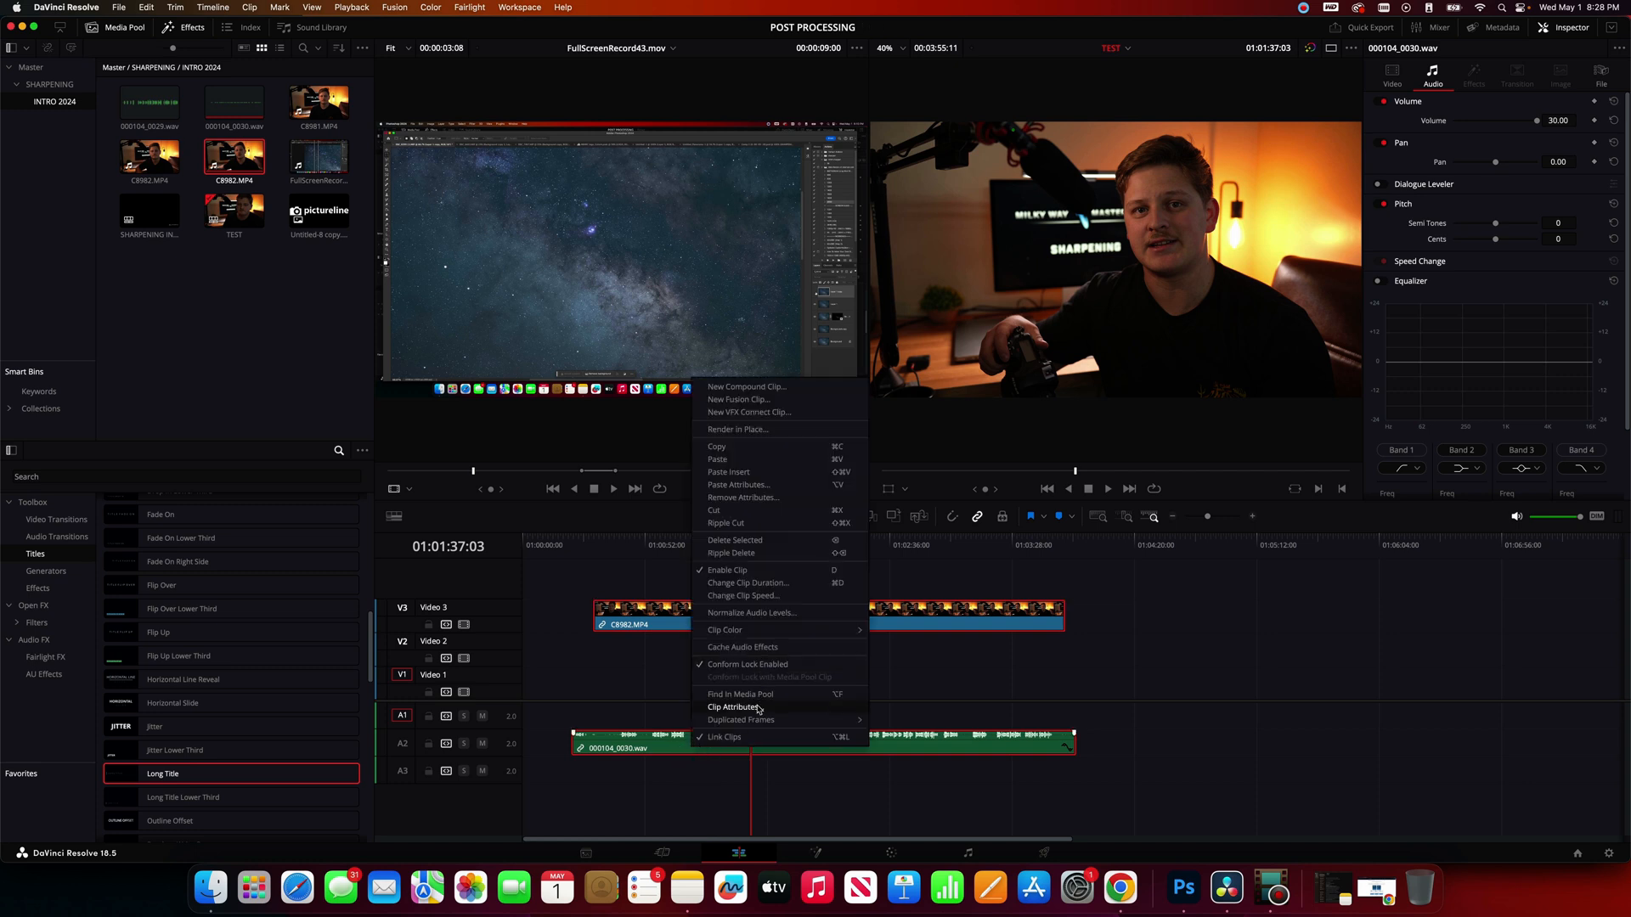
Set the WAV clip's audio format to Stereo with the right channel on Embedded Channel 1.
left_click(734, 706)
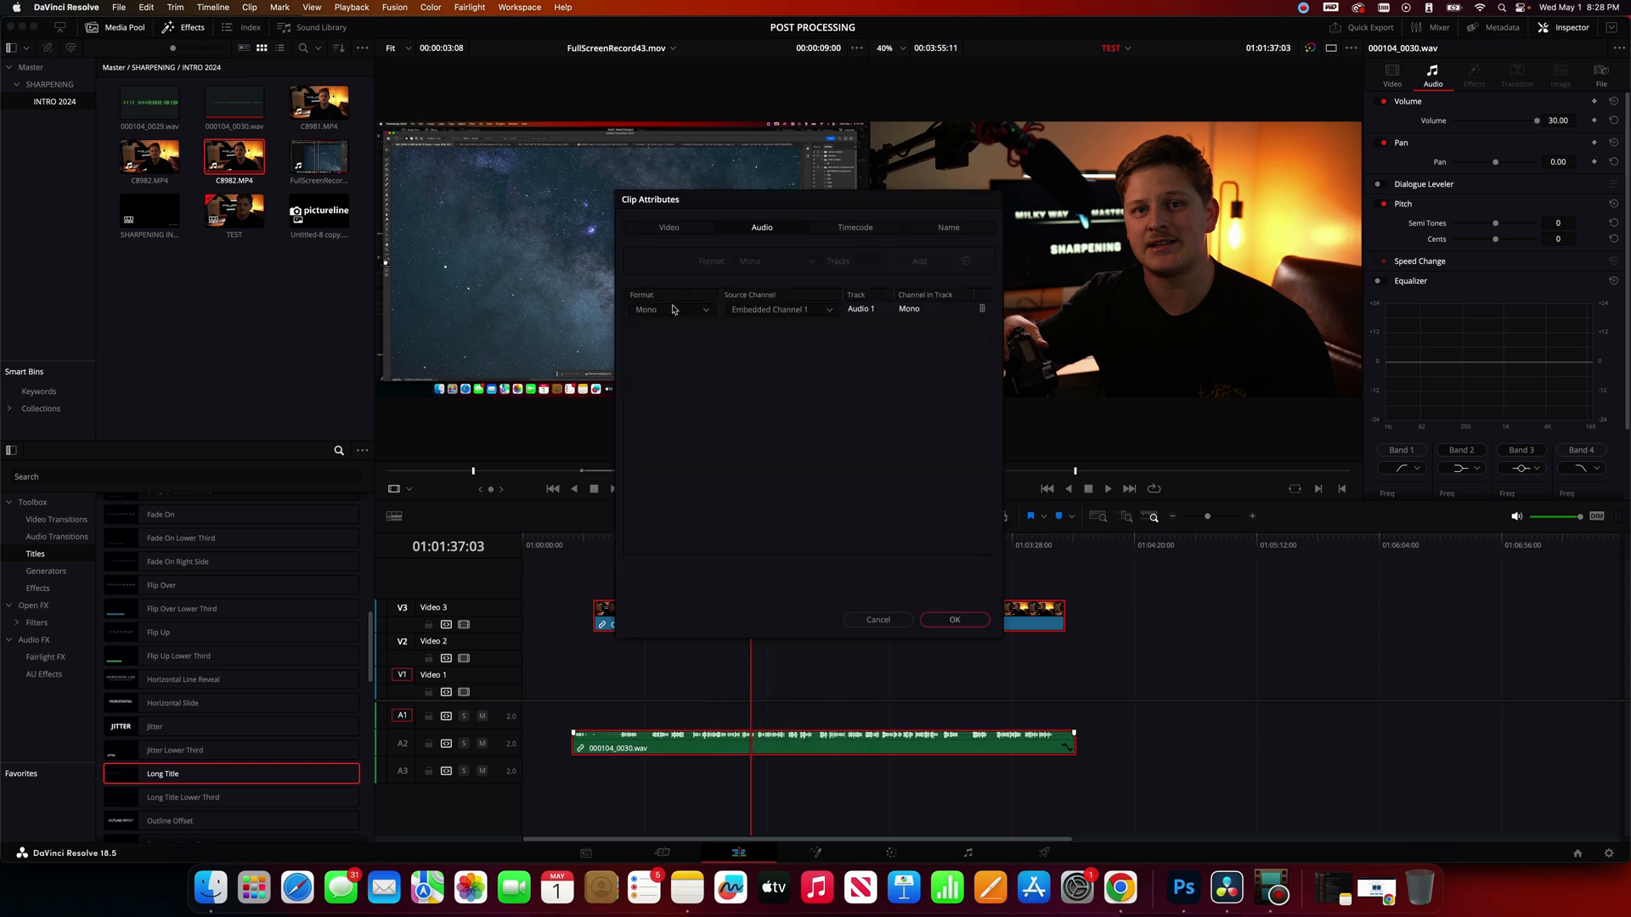
left_click(780, 309)
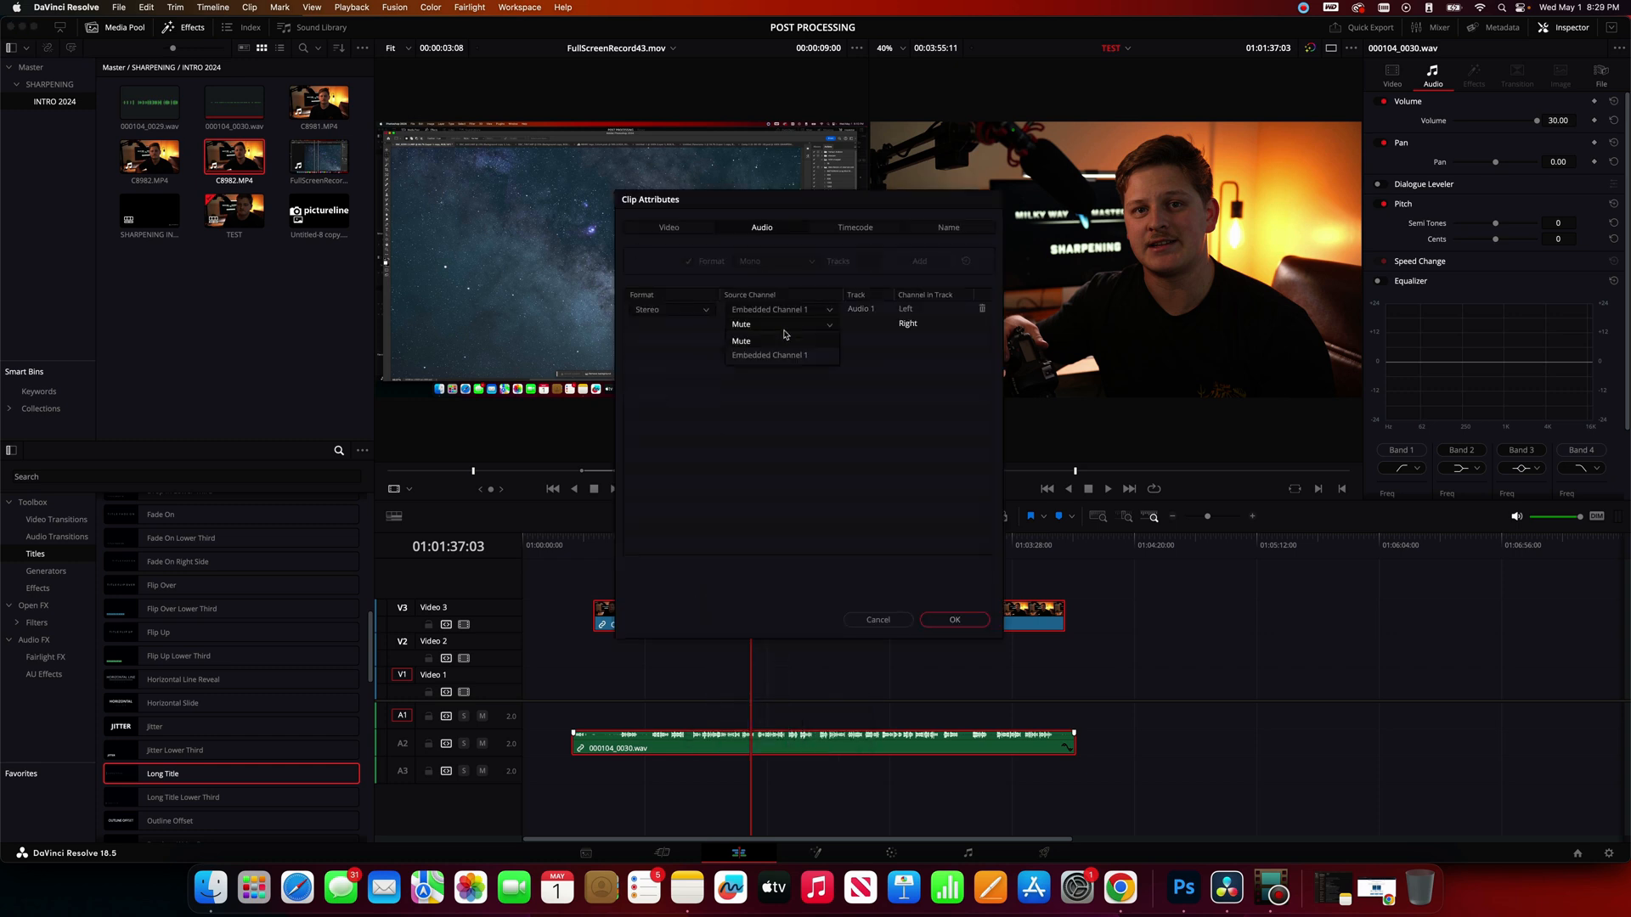
left_click(770, 355)
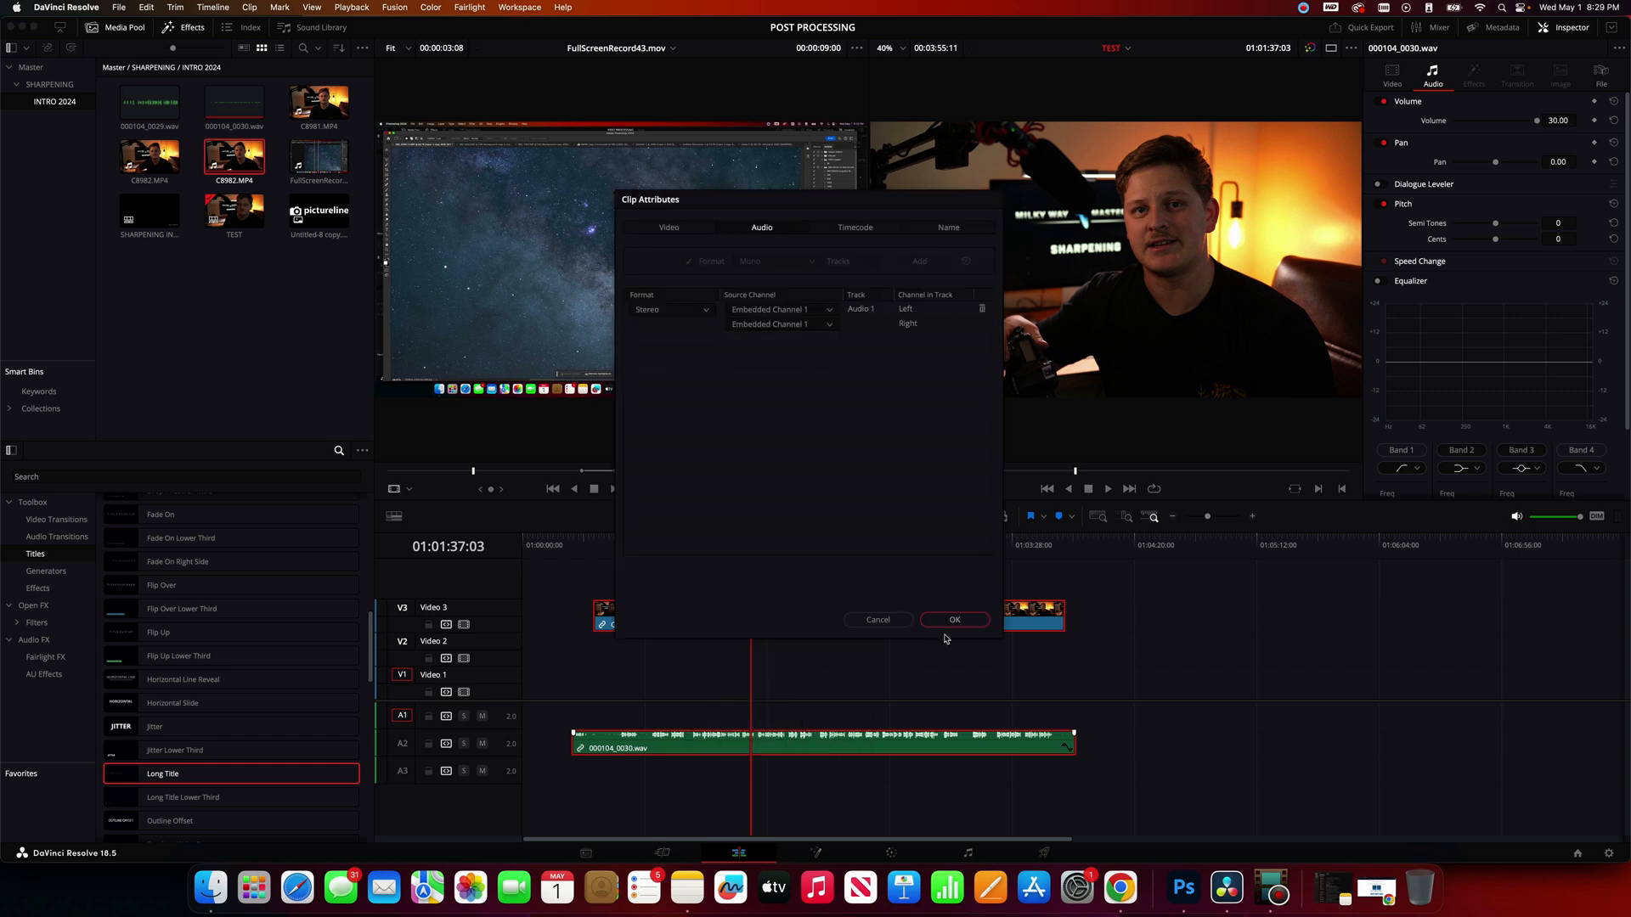
left_click(953, 619)
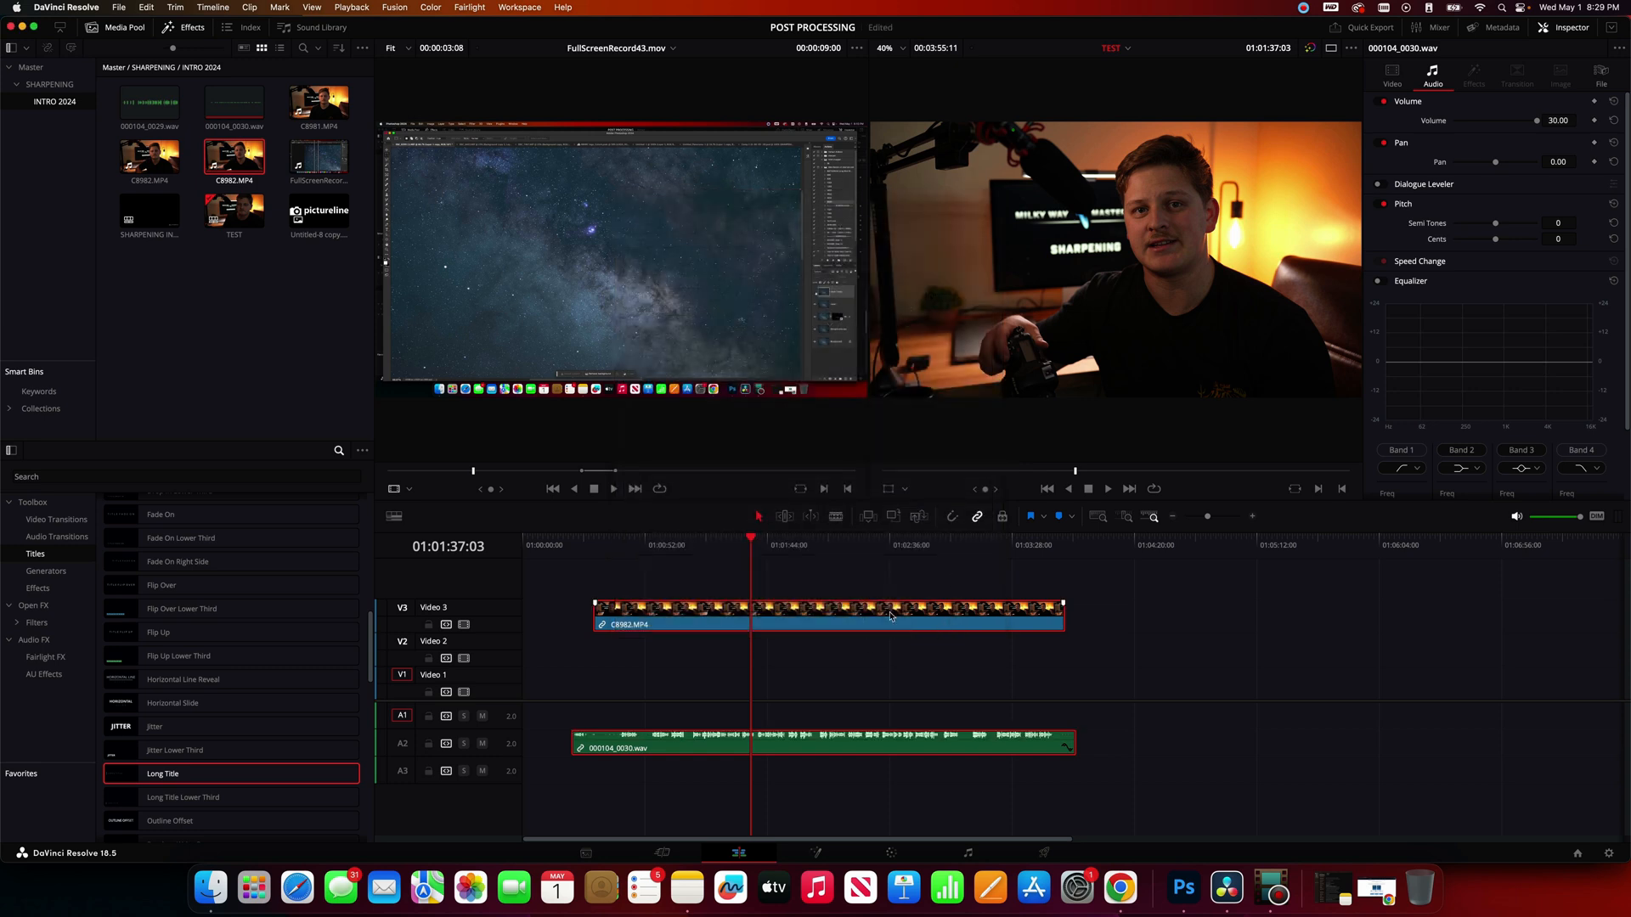